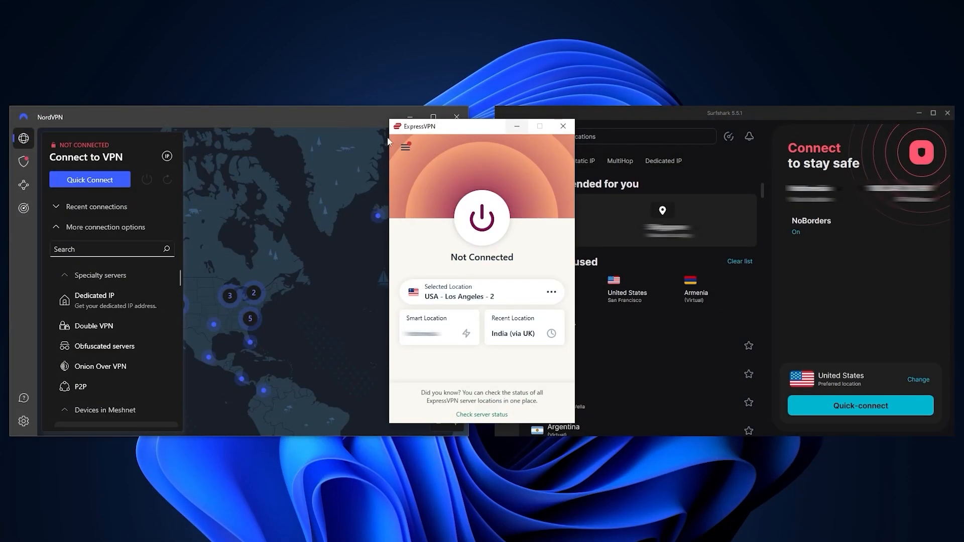
mouse_move(347, 117)
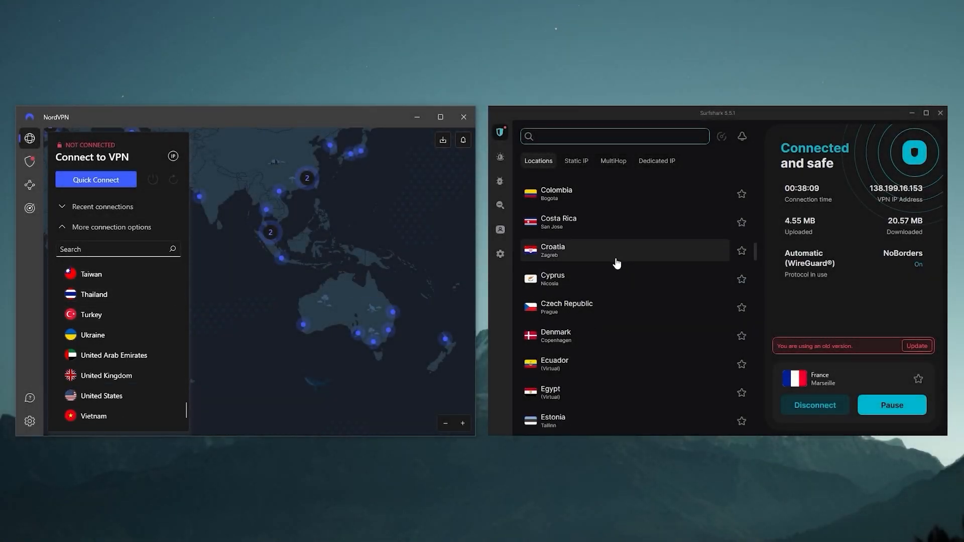
Step: Open ExpressVPN's VPN Locations list and pick a United States location
click(29, 421)
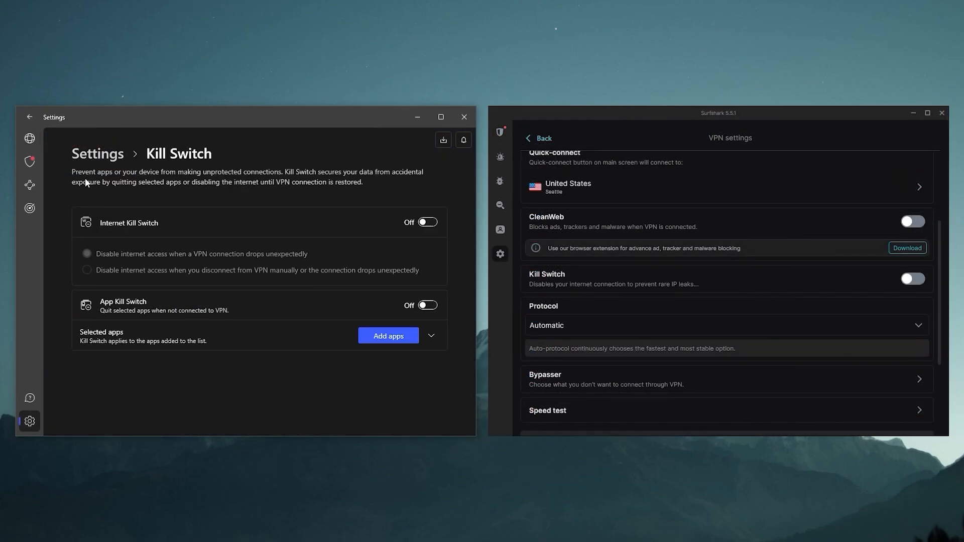
click(30, 117)
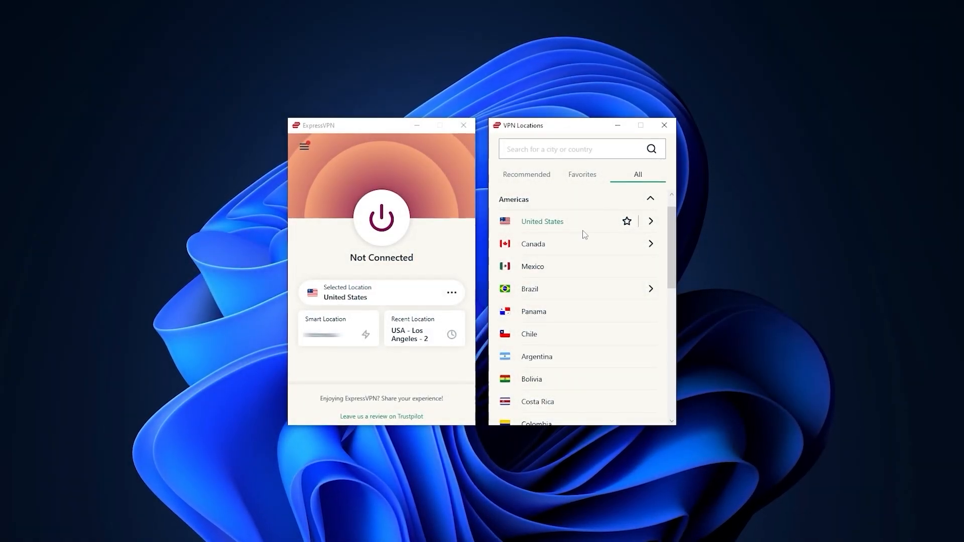
click(422, 335)
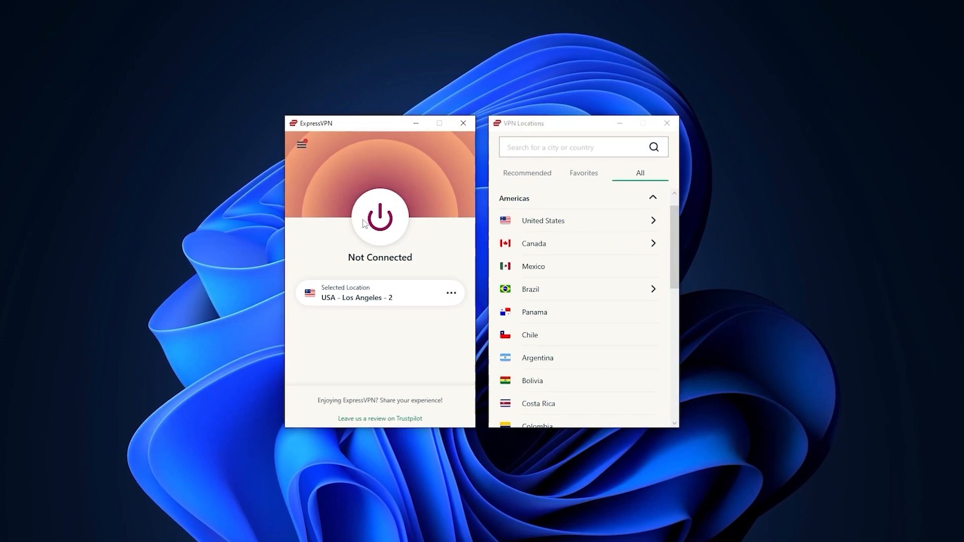
click(380, 217)
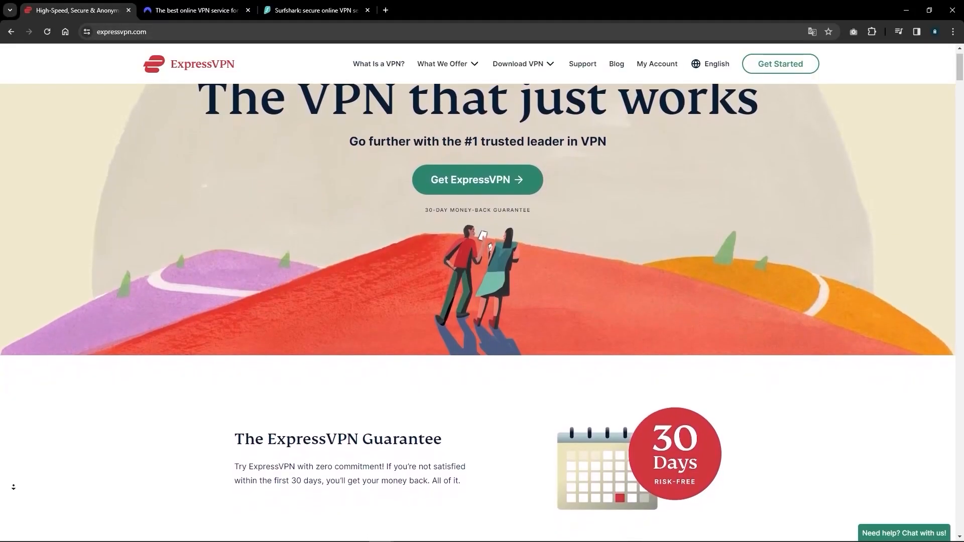
Step: Browse expressvpn.com and the NordVPN tab, then start the ExpressVPN app download
scroll(down, 3)
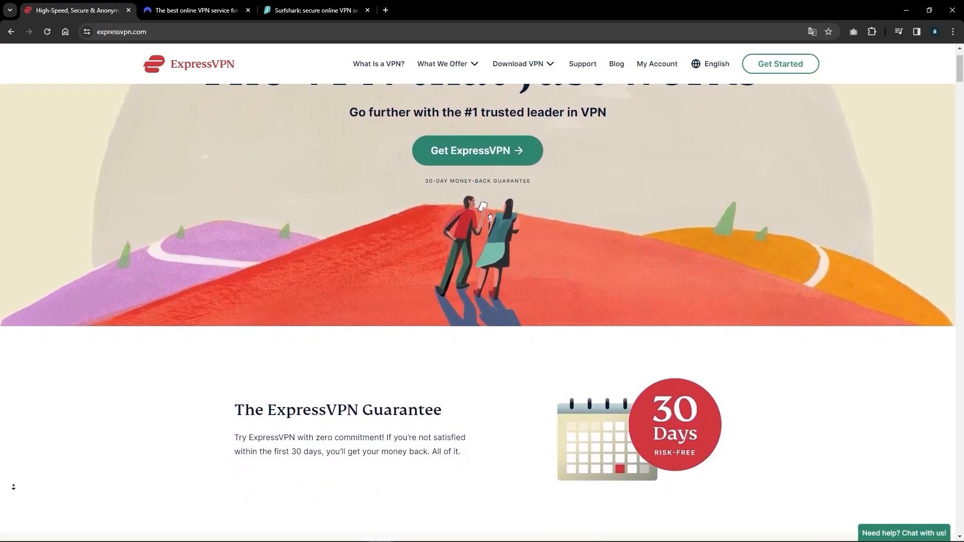
click(195, 10)
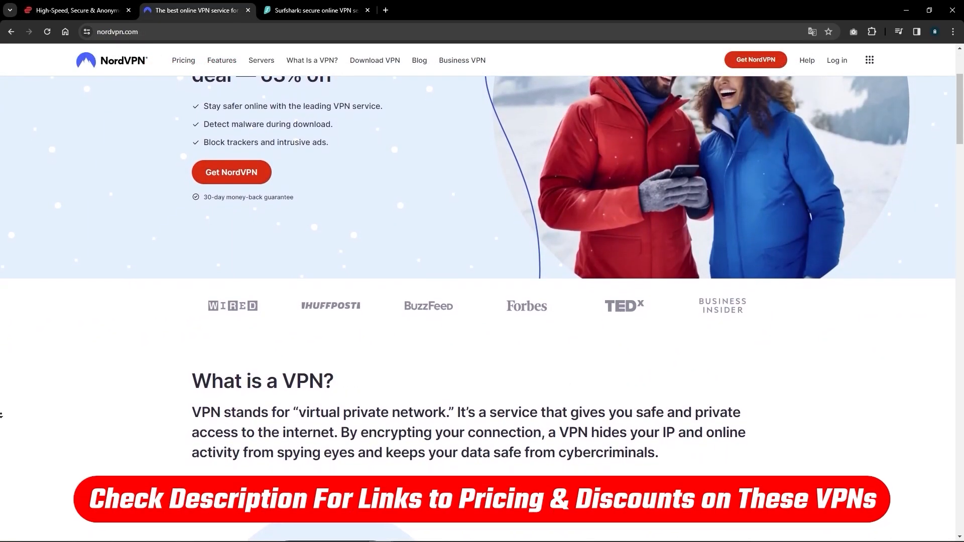
click(313, 10)
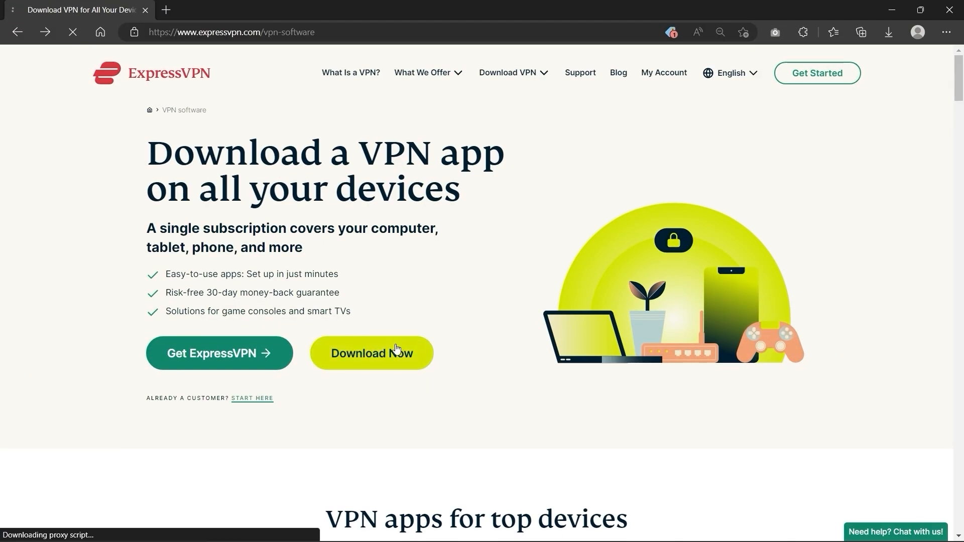
click(372, 353)
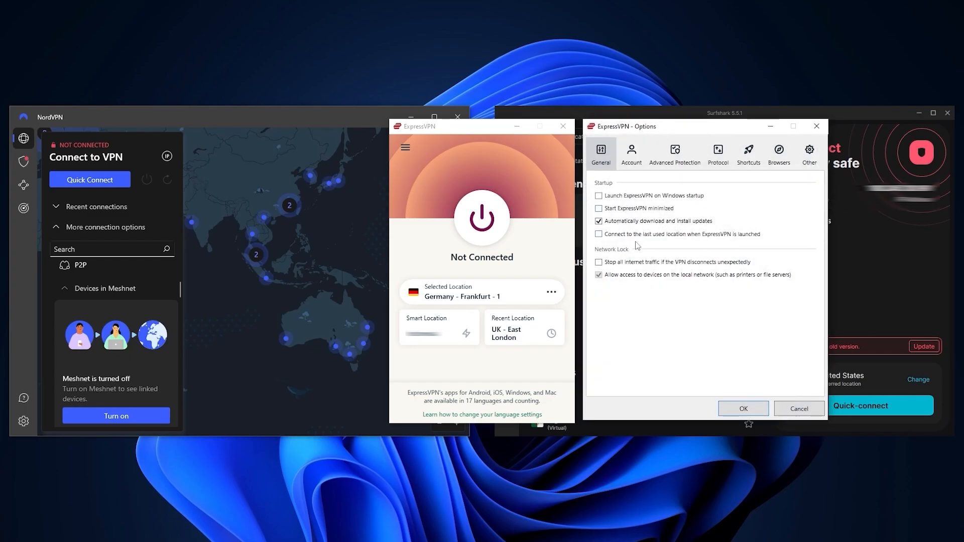
Step: Dismiss the ExpressVPN - Options window, leaving the main screen Not Connected
click(599, 262)
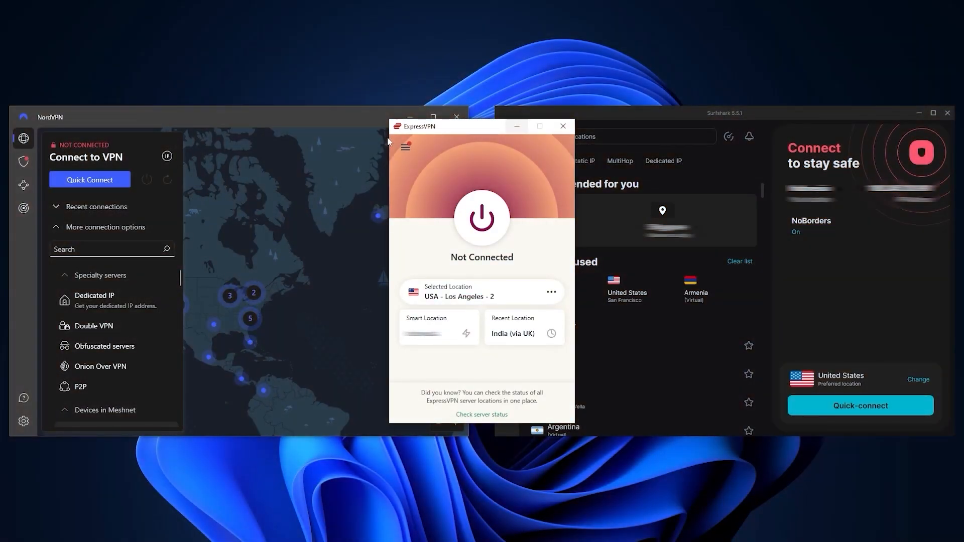
mouse_move(483, 89)
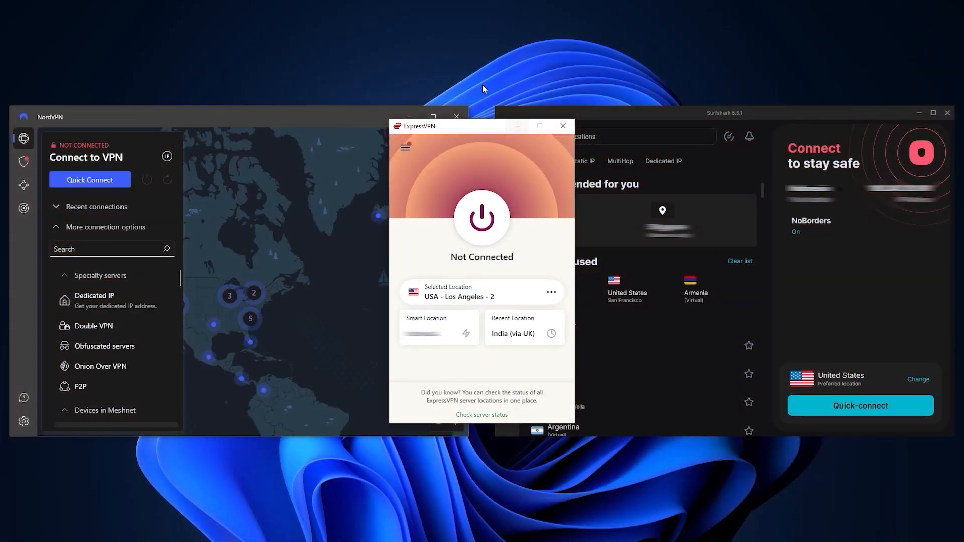
mouse_move(476, 134)
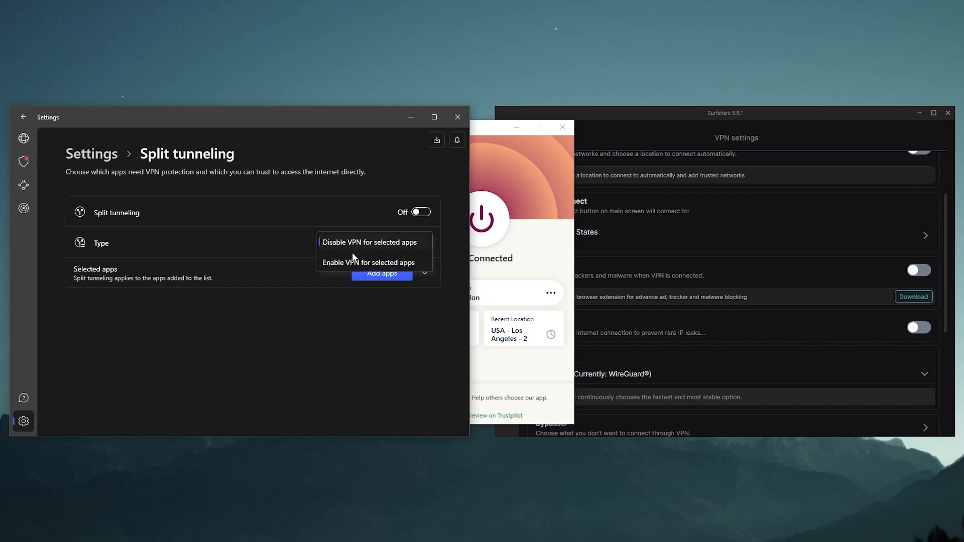
Step: Try both split tunneling types and Add apps, then choose Disable VPN for selected apps
click(382, 273)
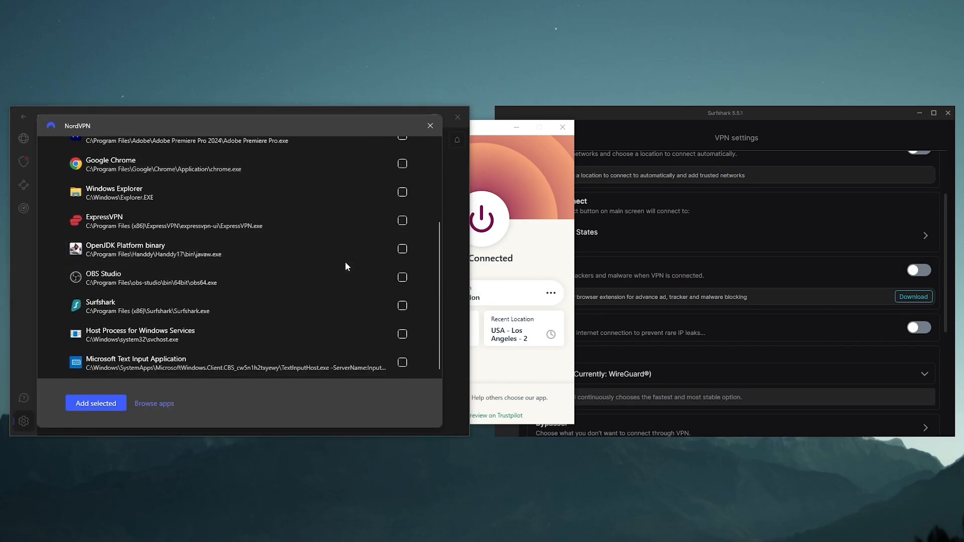
scroll(up, 3)
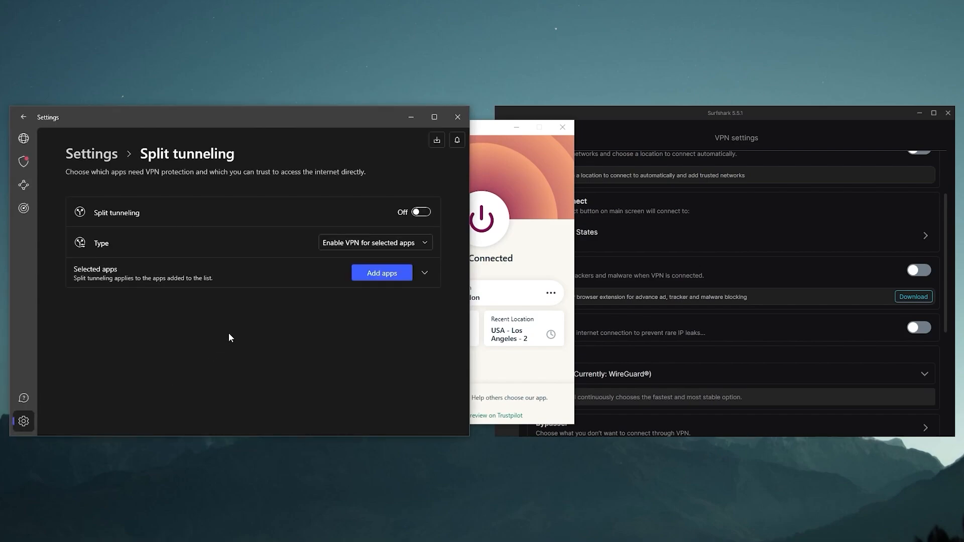
click(421, 211)
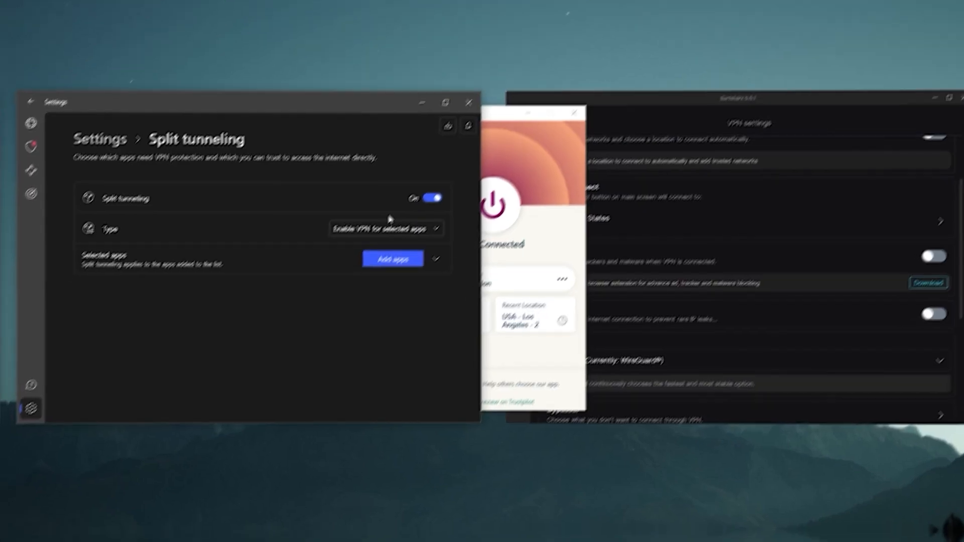
click(427, 212)
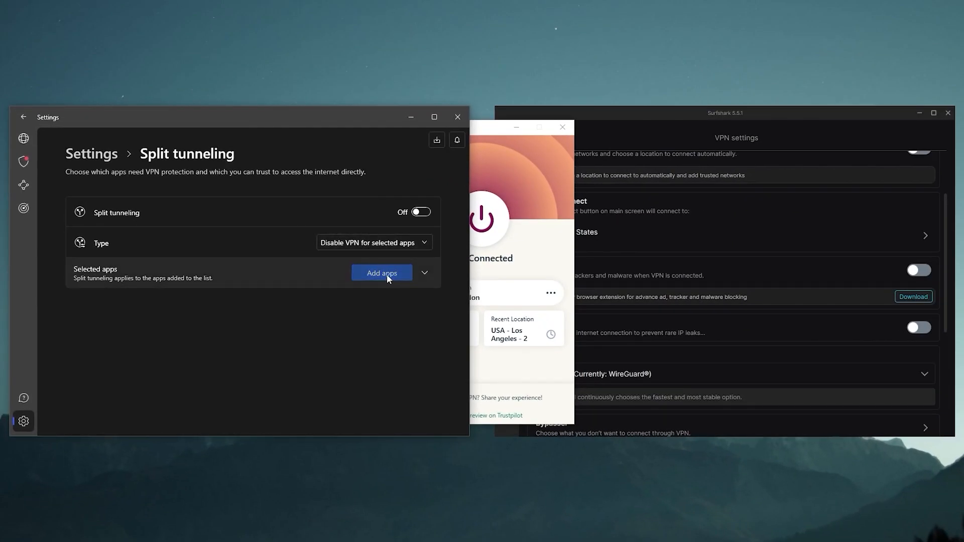
click(382, 272)
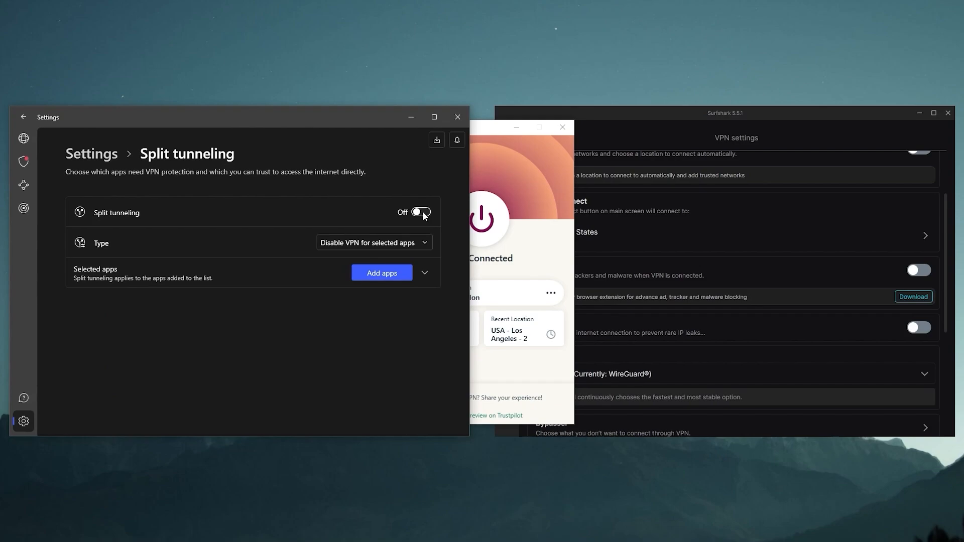
click(421, 212)
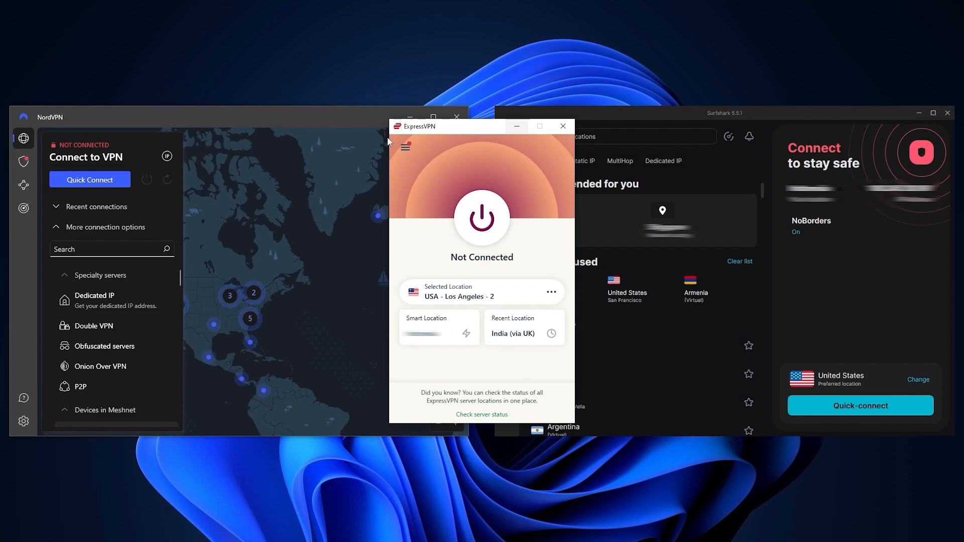
mouse_move(540, 126)
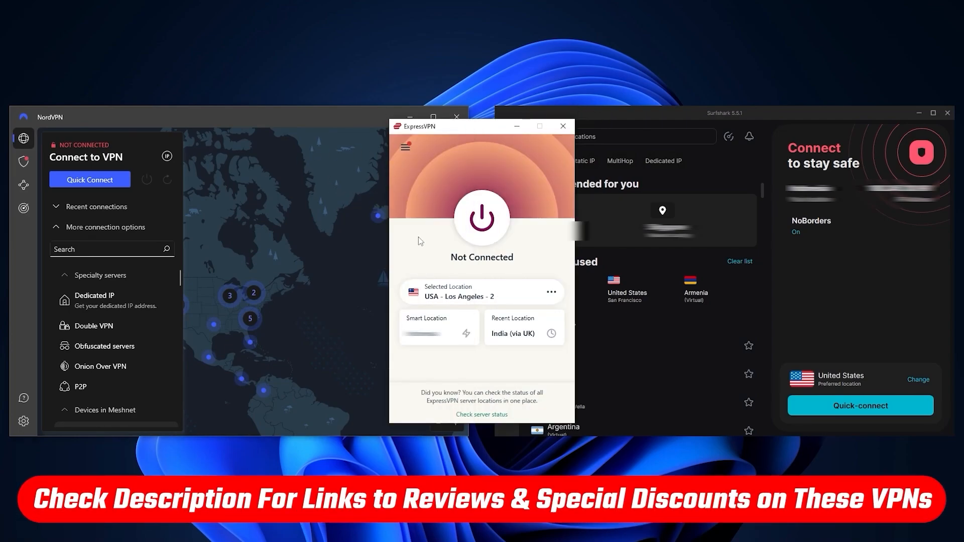
click(99, 275)
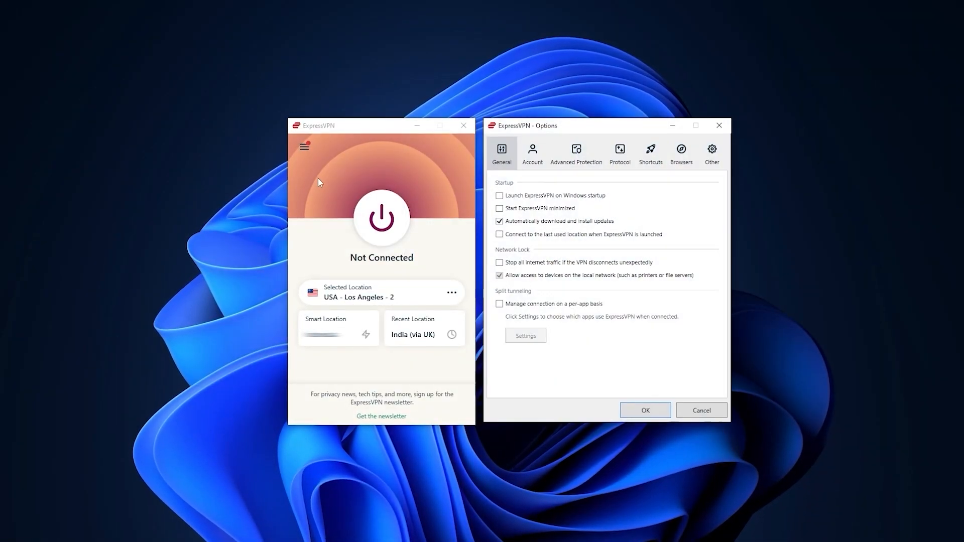
Step: Select Lightway - UDP under Advanced Protection > Protocol in ExpressVPN Options
click(576, 153)
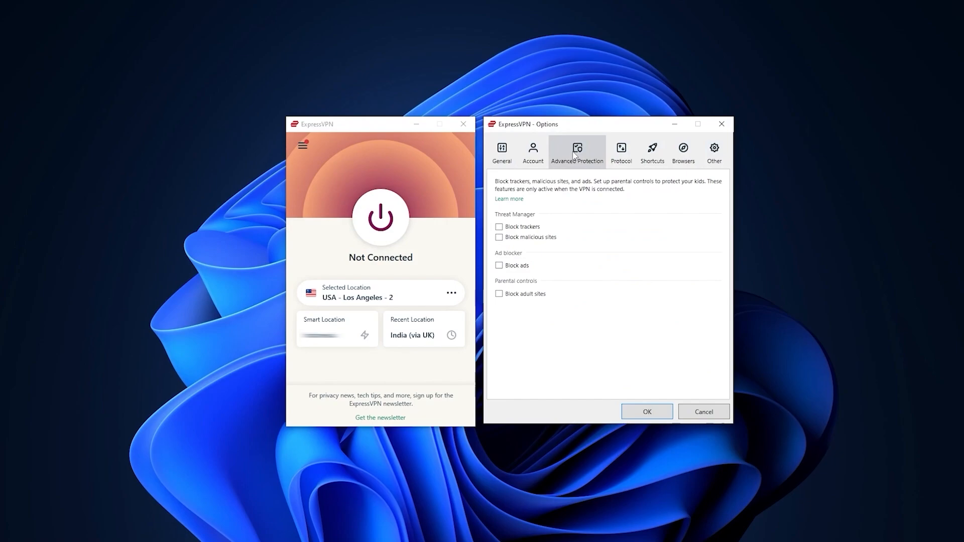
click(622, 152)
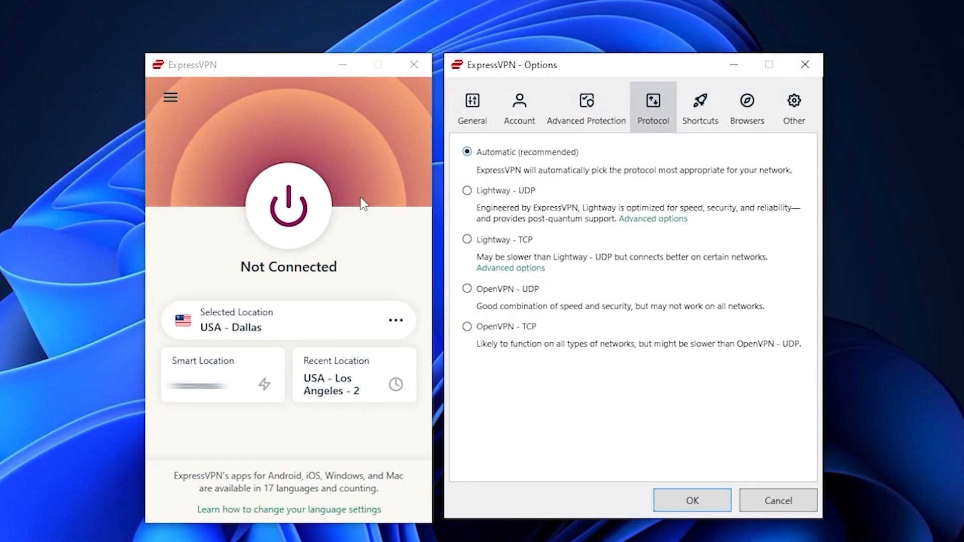
click(468, 190)
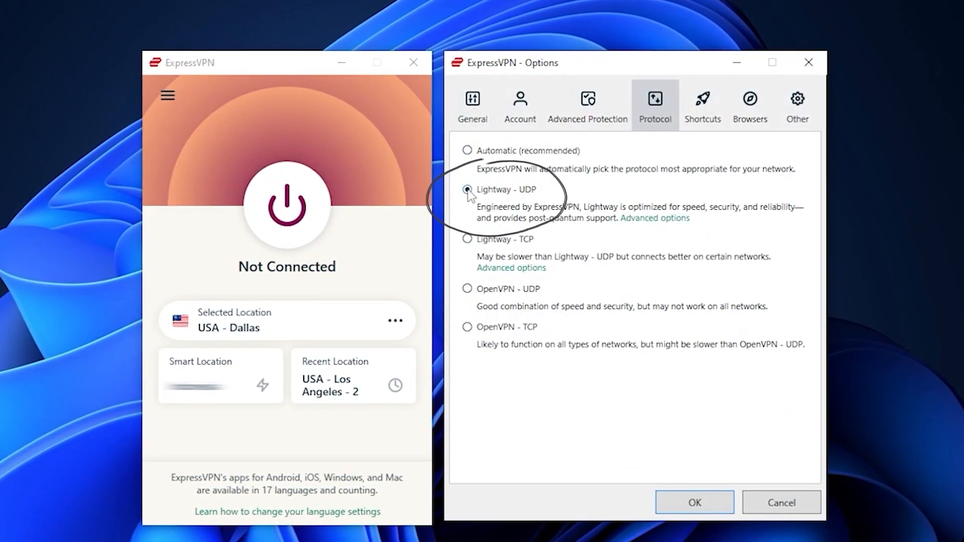